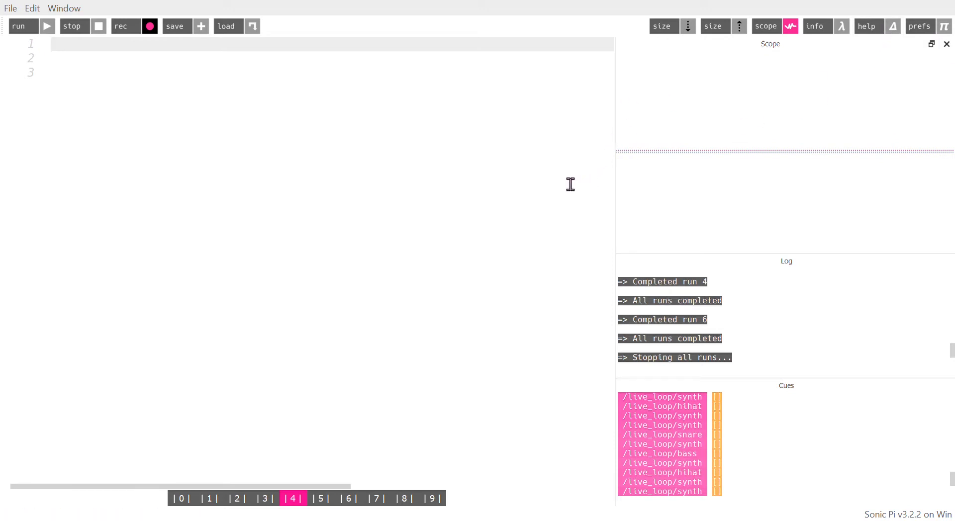
mouse_move(551, 190)
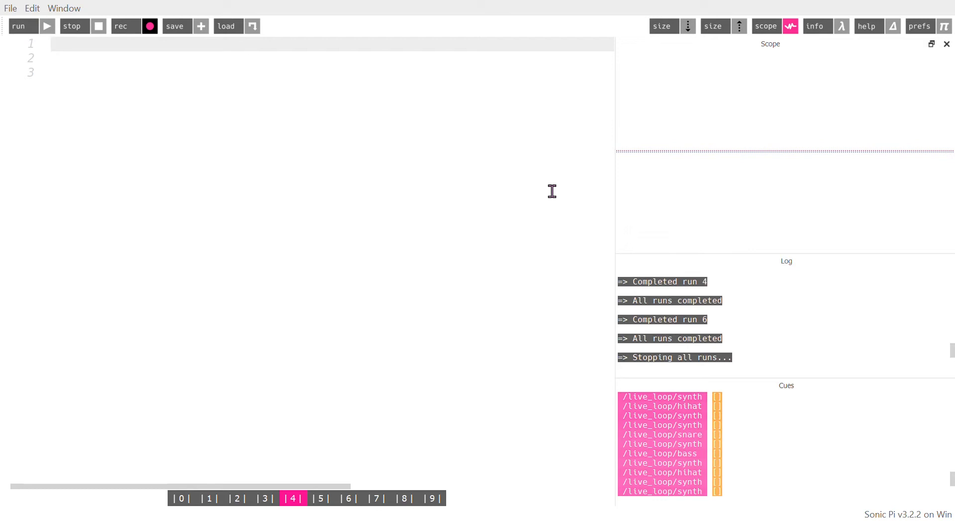
Step: Write live_loop :synth with use_synth :saw, play 40, release: 0.1, sleep 0.125
type("live_")
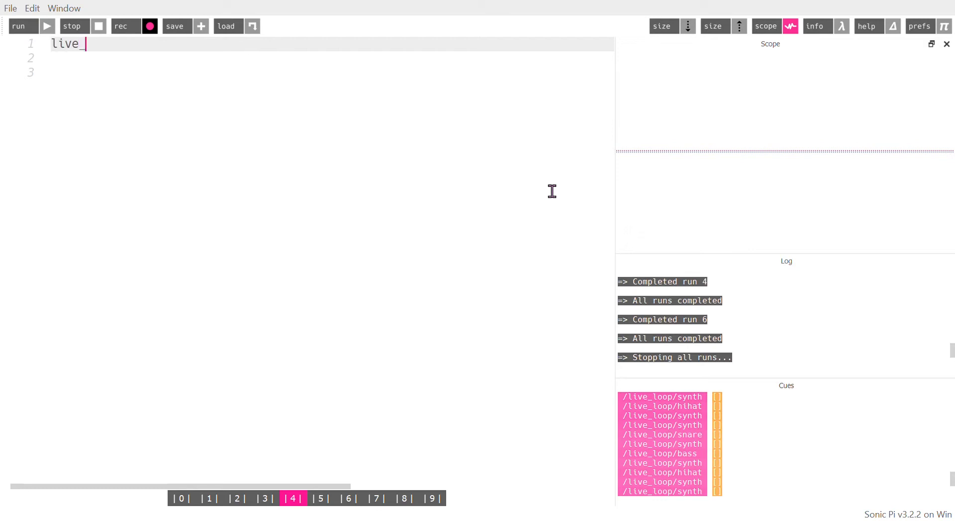
type("loop:synth do")
left_click(329, 58)
type("us")
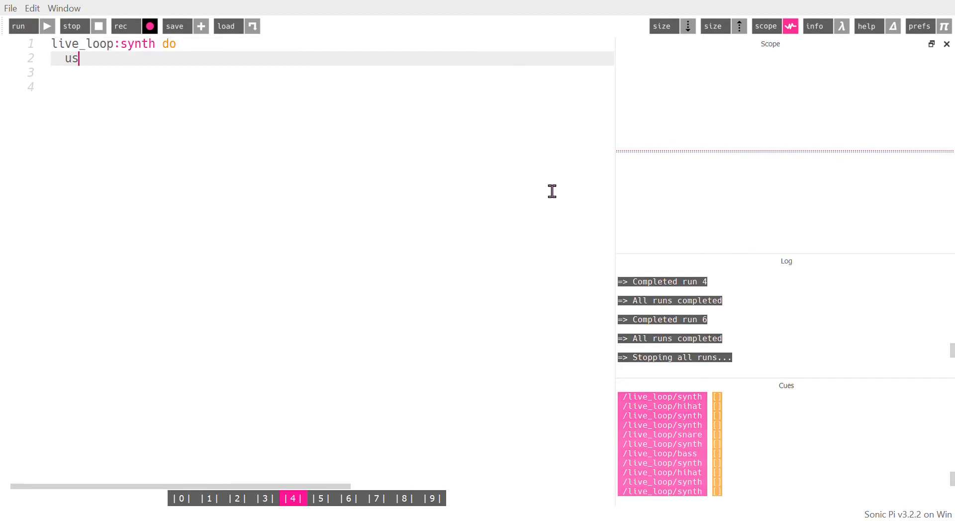
type("e_synth")
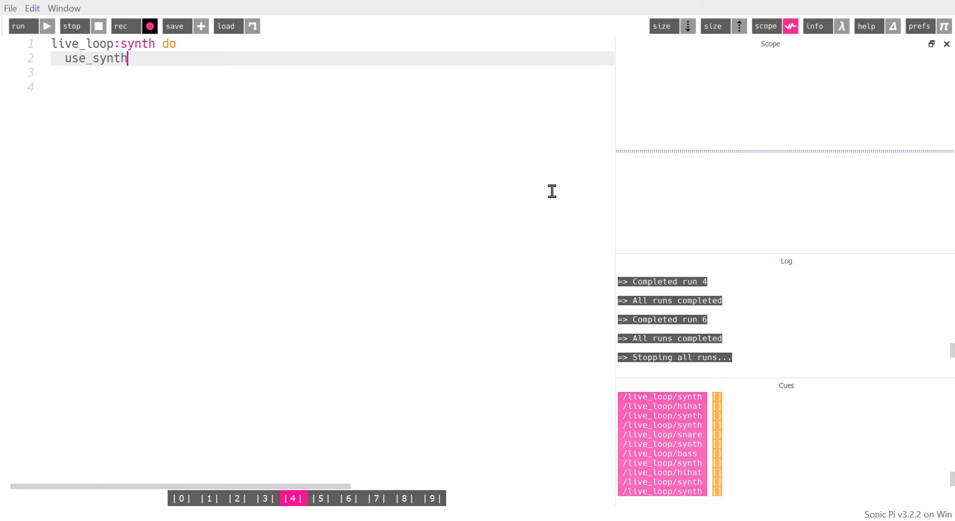
type(":saw")
left_click(332, 72)
type("play")
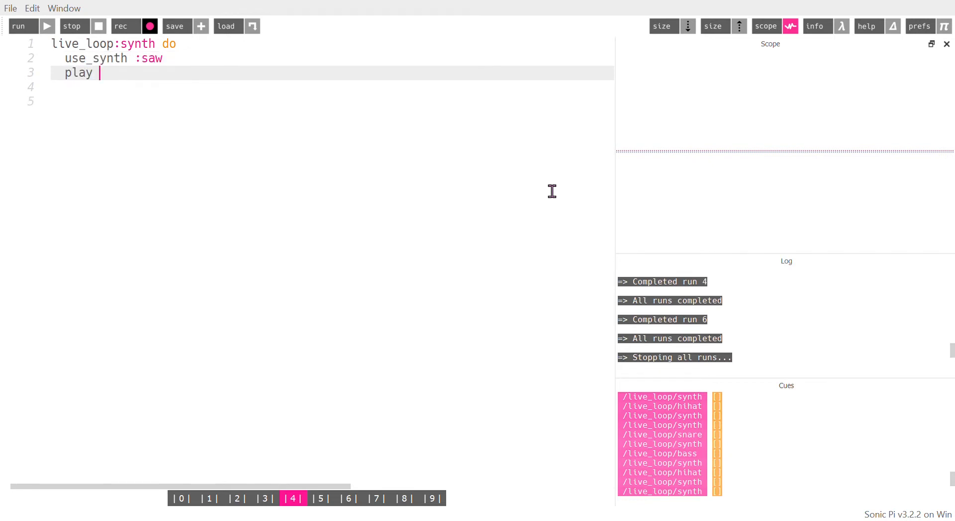
type("40, release: 0")
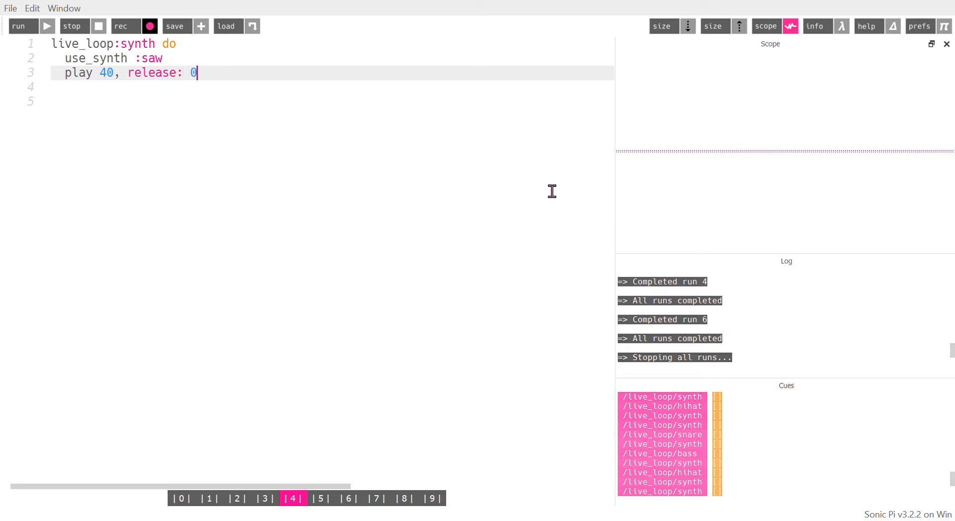
type(".1")
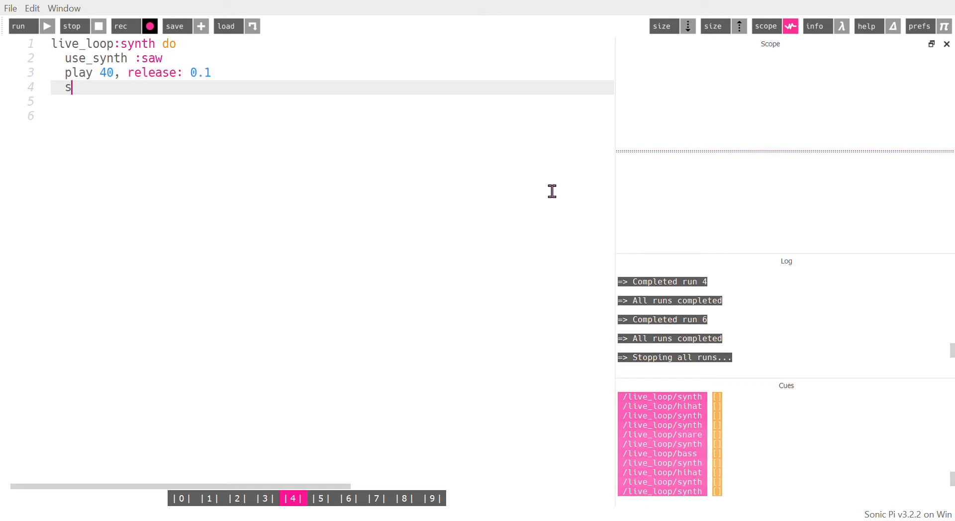
type("leep 0.125")
left_click(329, 101)
type("end")
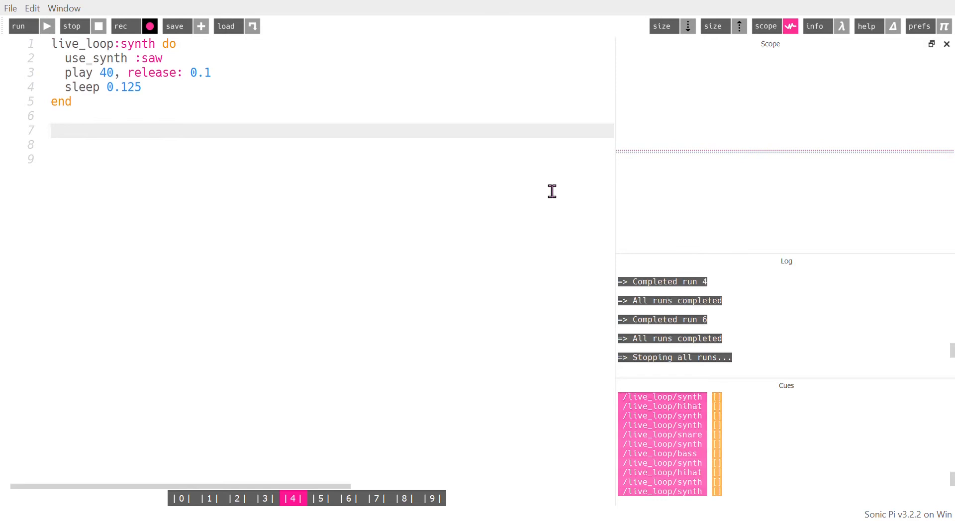
Step: Write live_loop :bass with sample :bd_haus inside with_fx :level and sleep 0.5
type("live_")
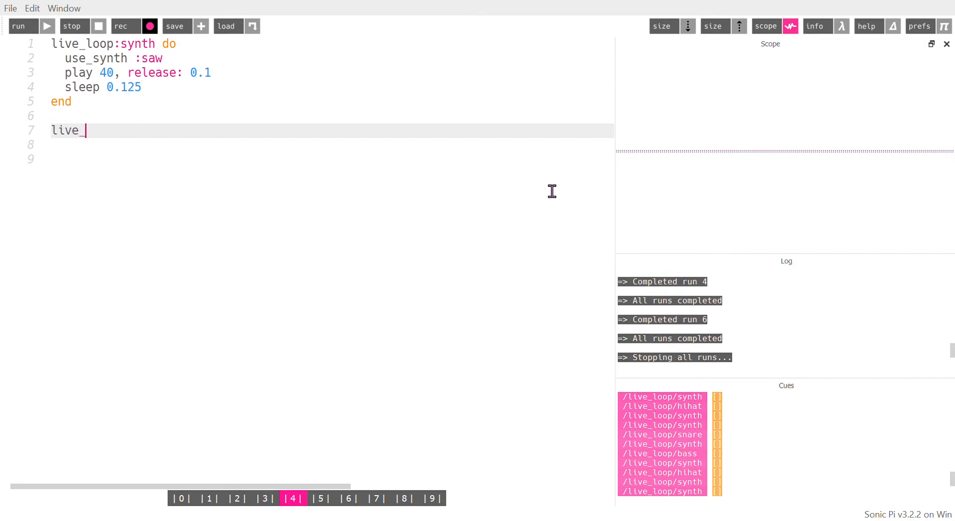
type("loop:ba")
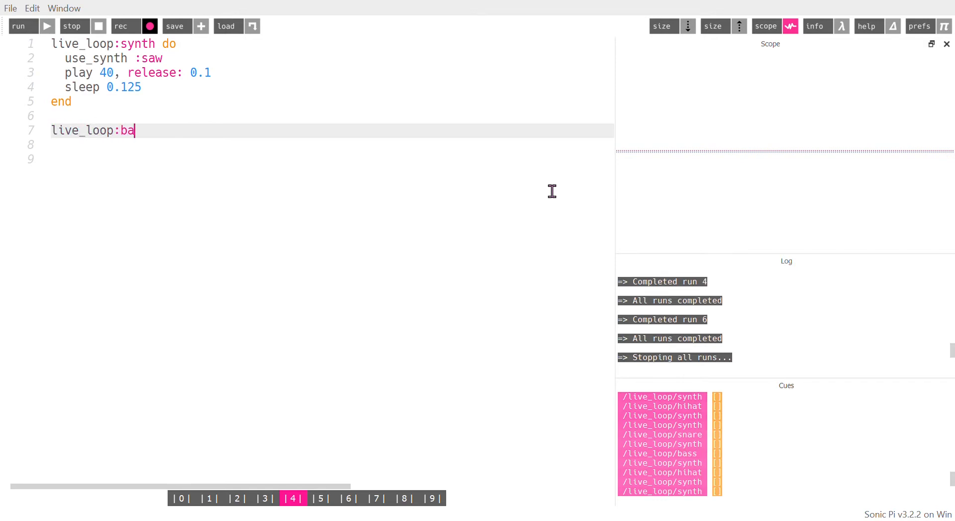
type("ss do")
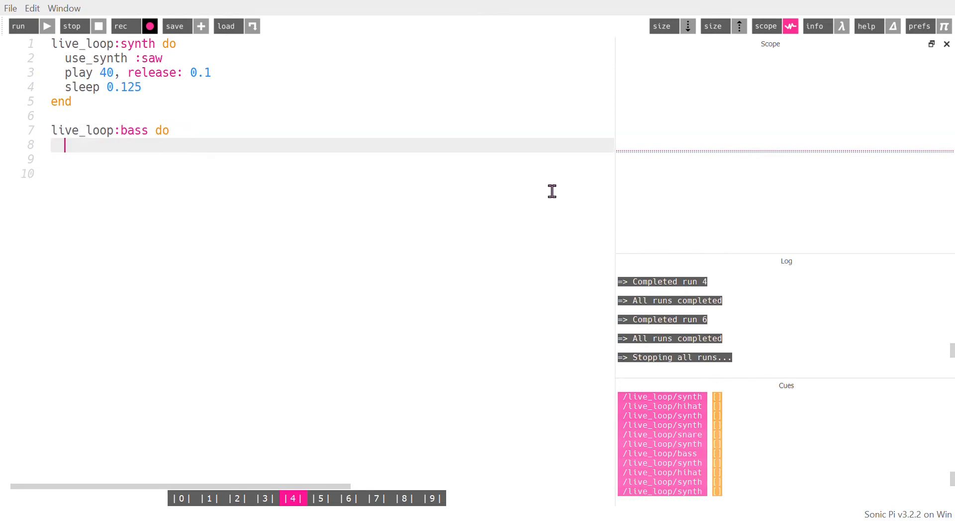
type("with_fx")
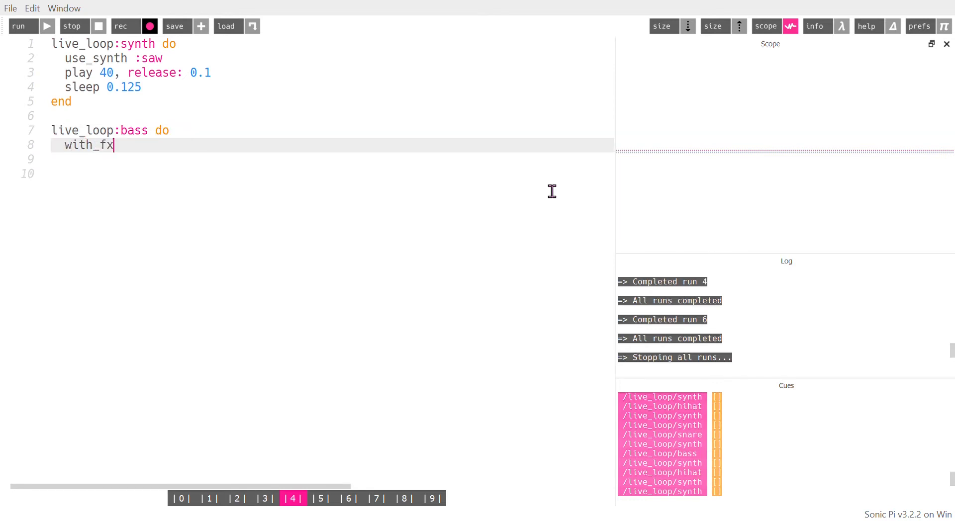
type(":level do")
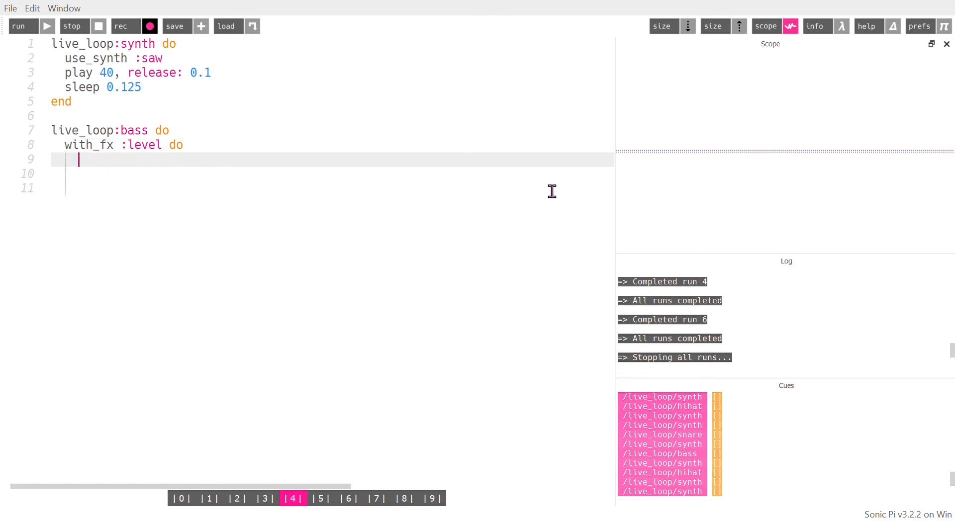
type("sample")
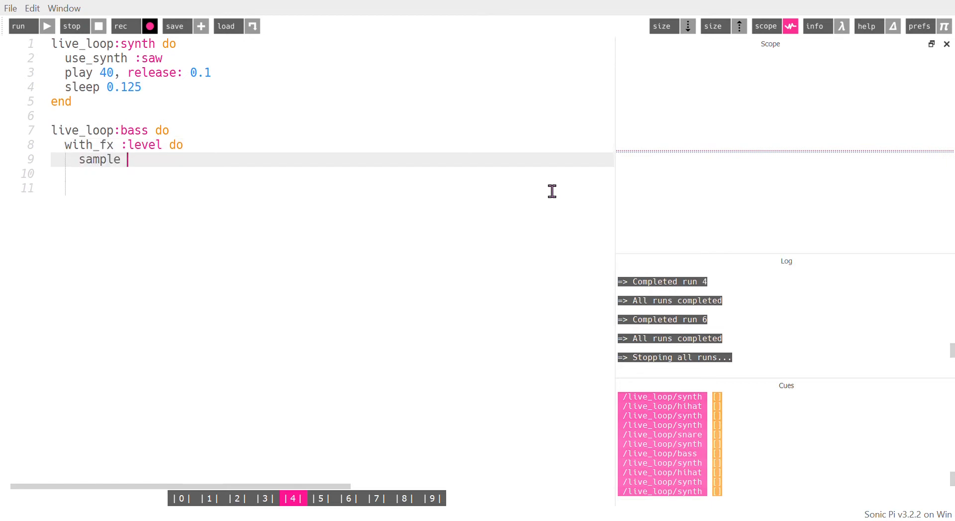
type(":bd_h")
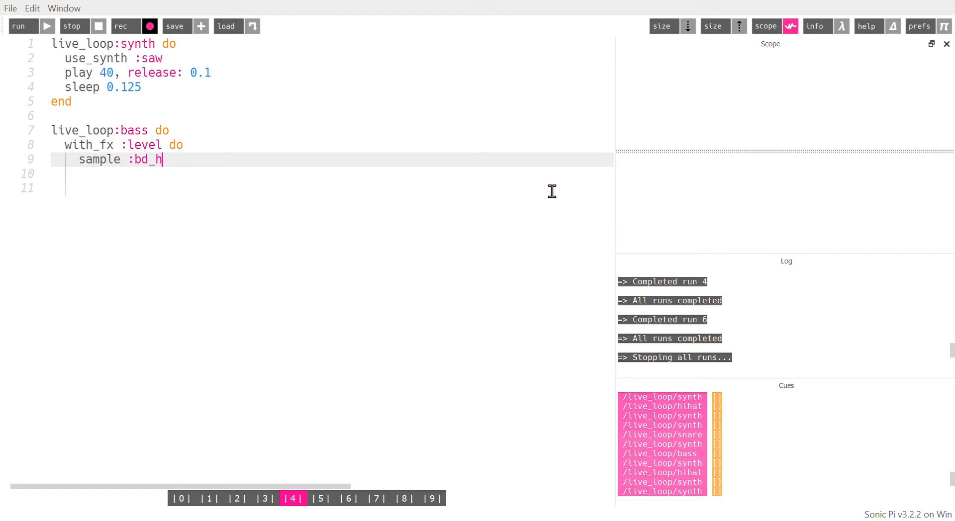
type("aus")
left_click(332, 173)
type("sleep 0.5")
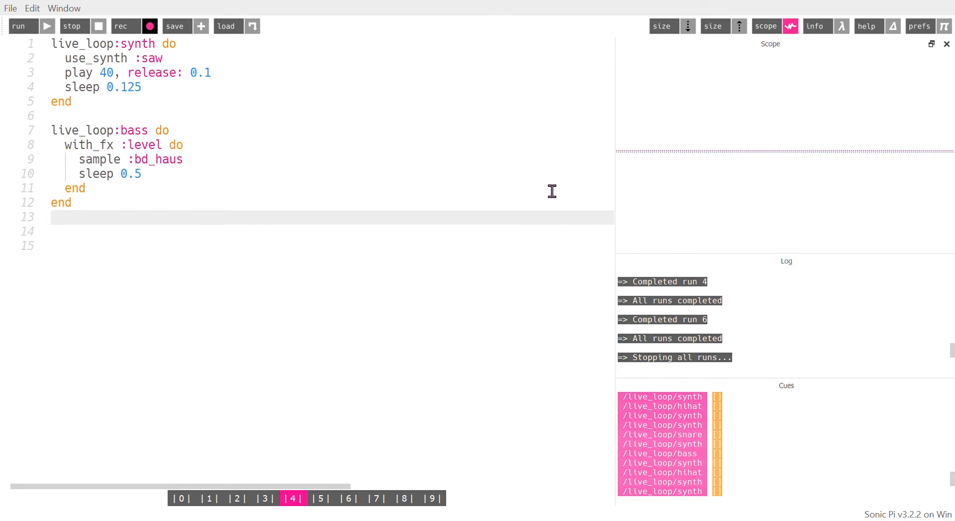
mouse_move(48, 29)
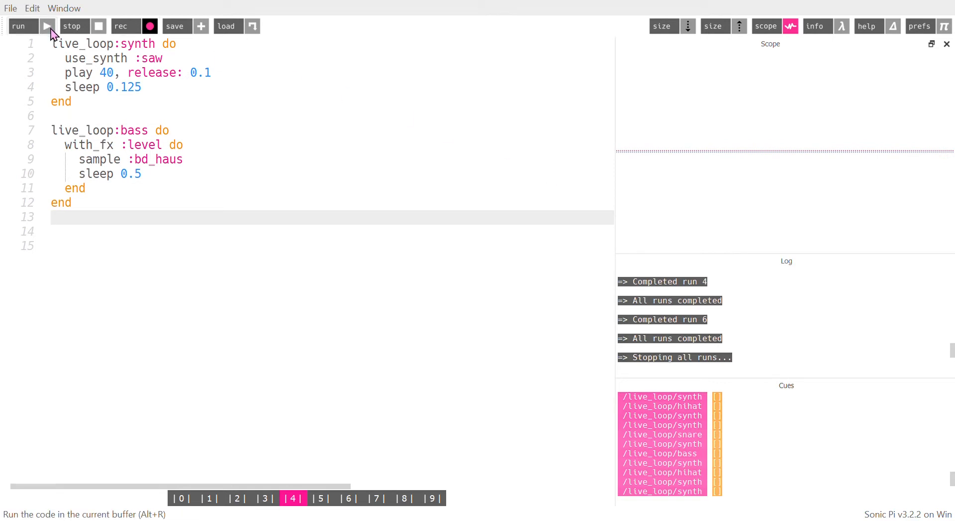
Step: Run the buffer and add cutoff: rrand(60, 100) to the synth loop's play 40 line
left_click(18, 25)
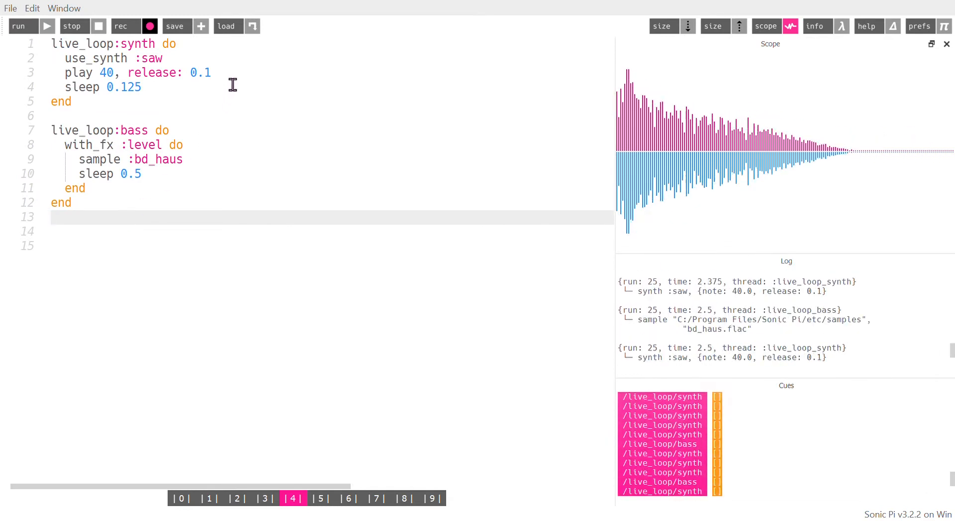
type(", cuto")
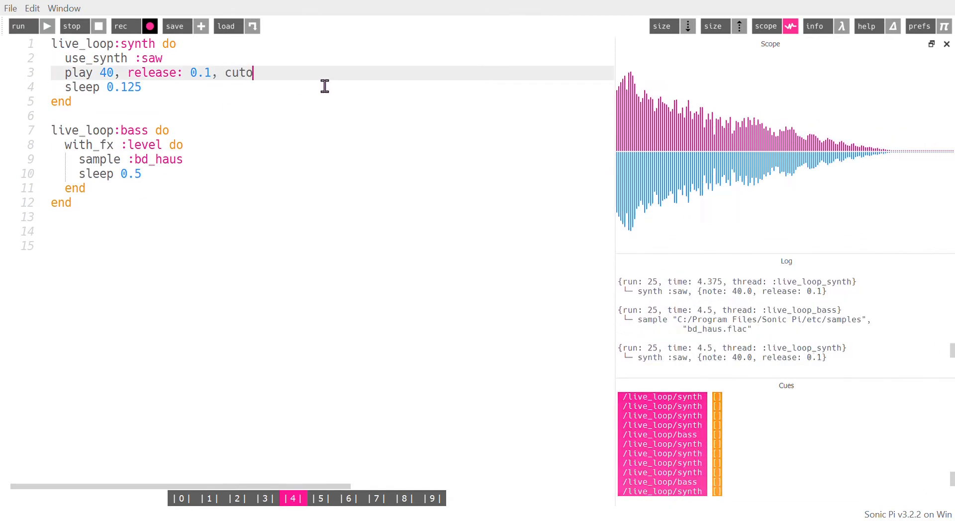
type("ff: r")
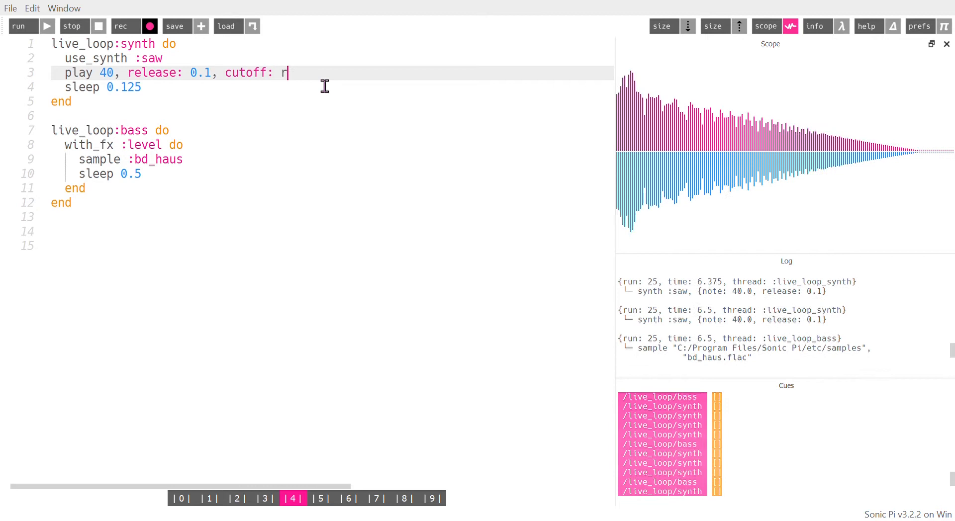
type("rand(")
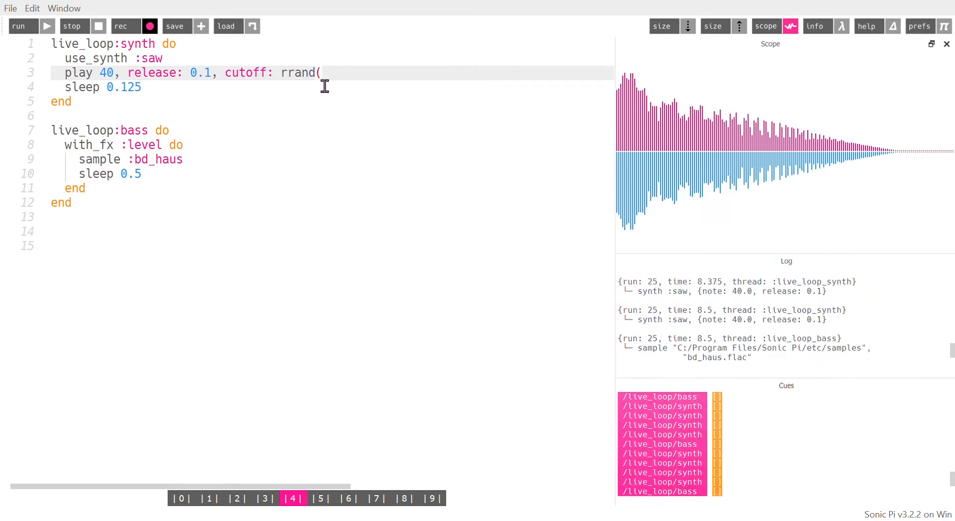
type("60, 100")
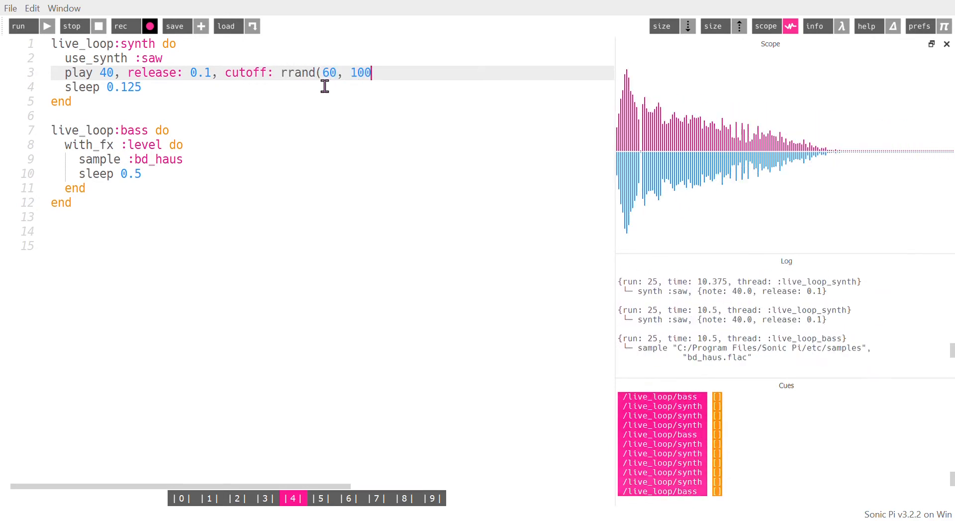
type(")")
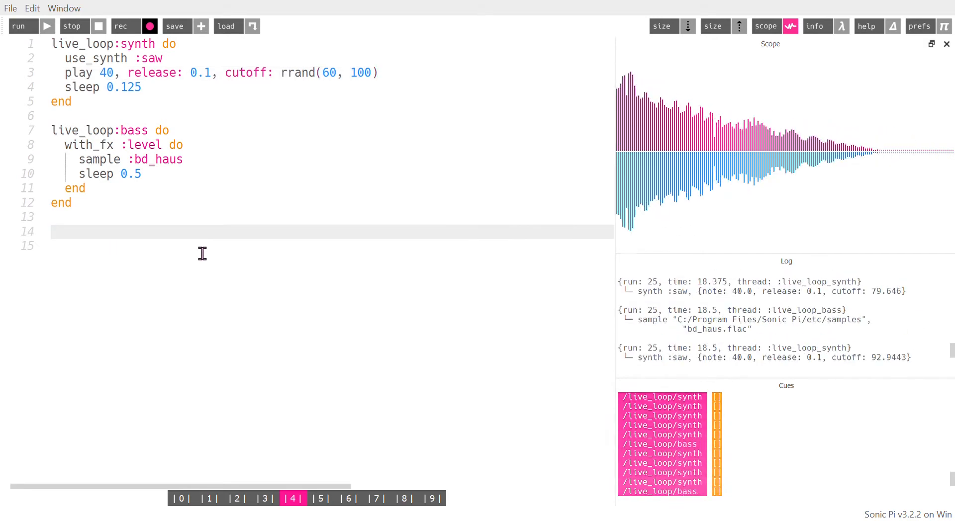
Step: Write live_loop :hihat with sync :bass, sleep 0.25 and sample :drum_cymbal_closed
type("live_l")
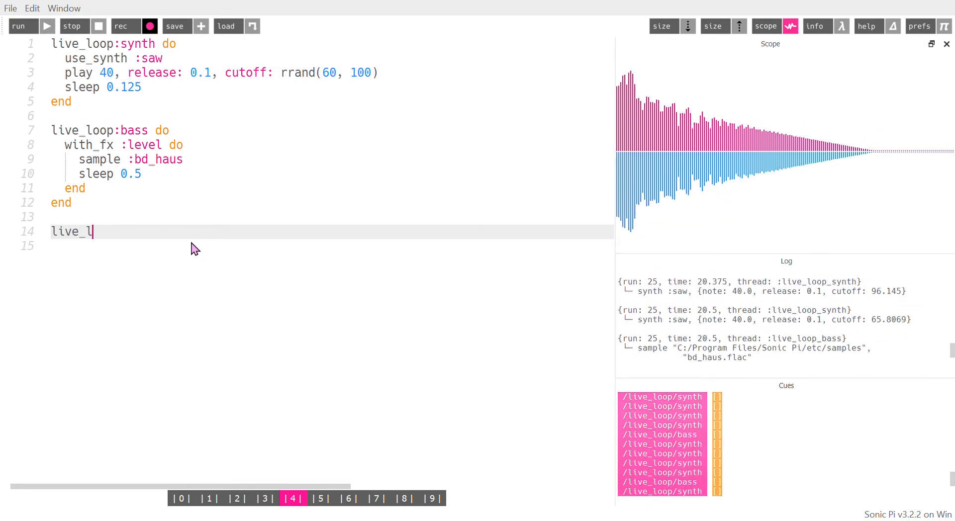
type("oop:hiha")
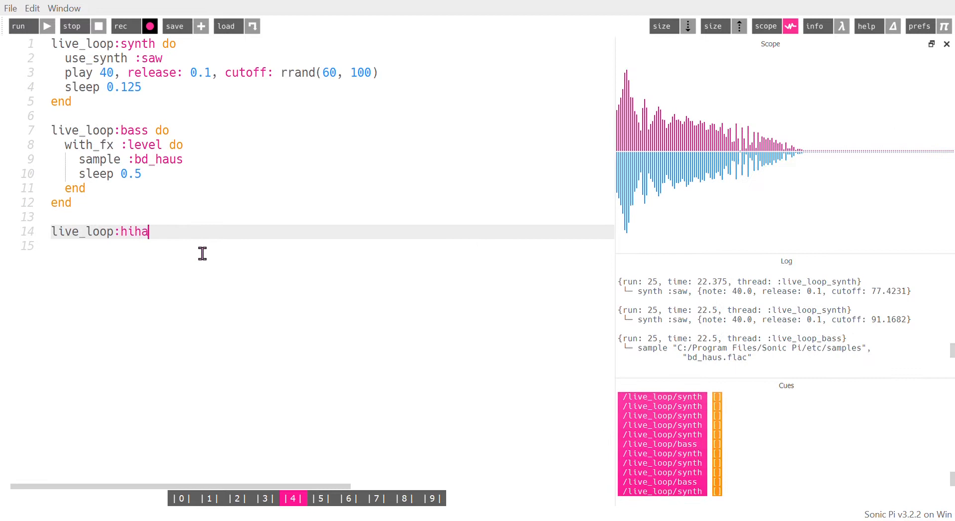
type("t d")
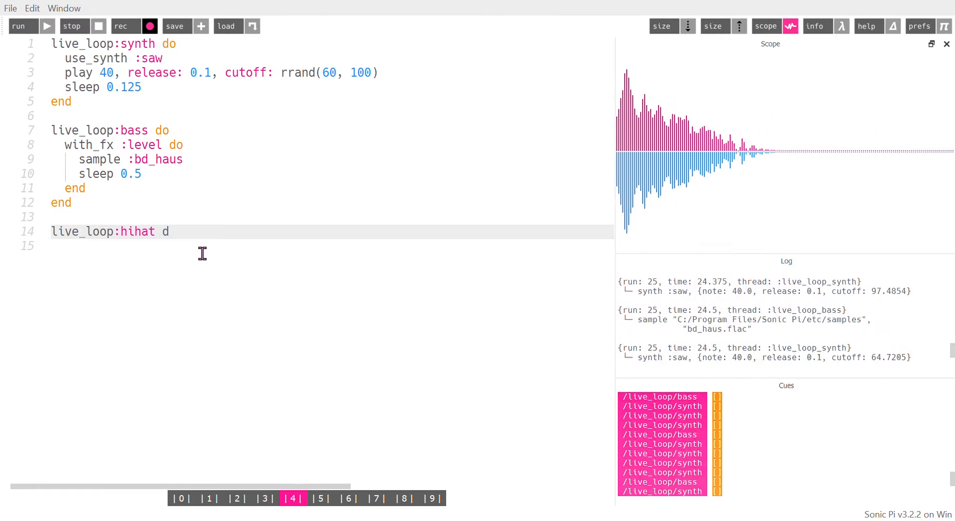
type("o")
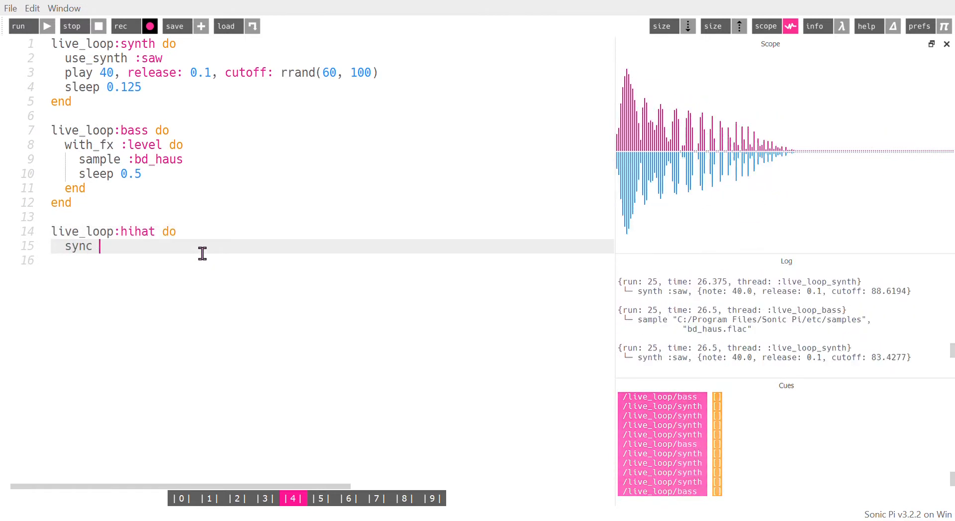
type(":bass")
left_click(332, 260)
type("sleep 0.25")
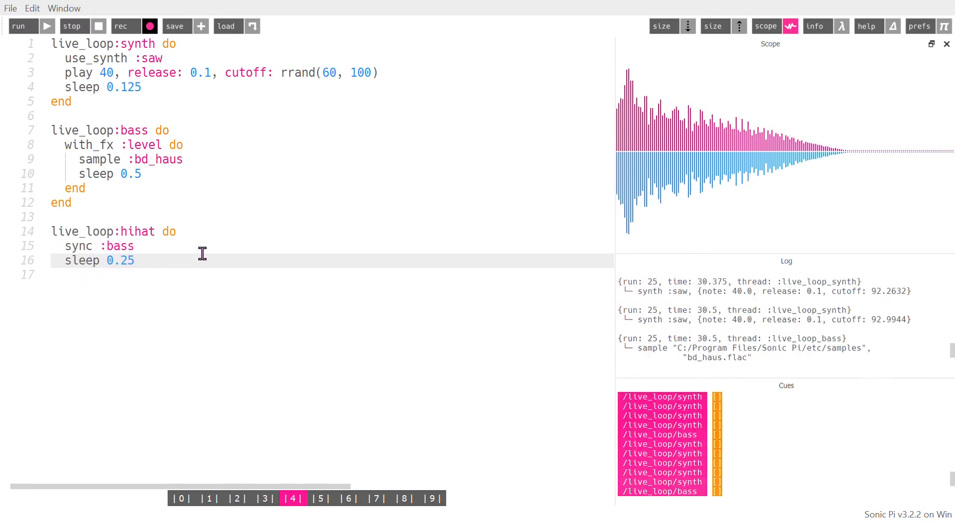
type("sample :drum")
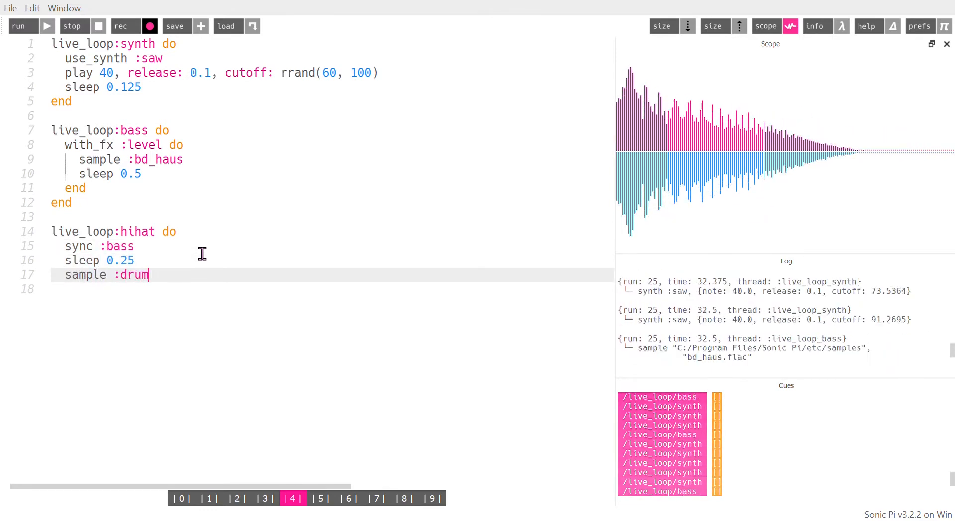
type("_cymbal_closed")
left_click(329, 289)
type("end")
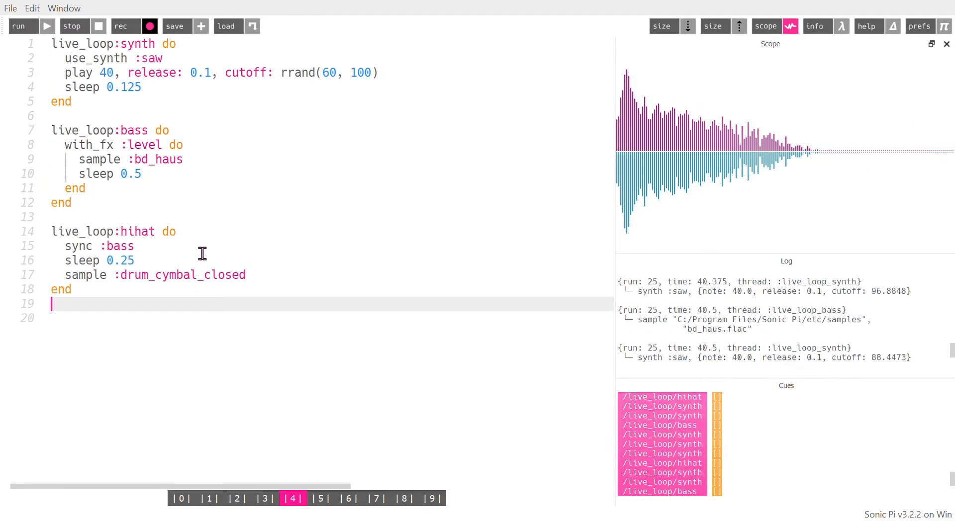
Step: Write live_loop :snare with sync :bass, sample :drum_snare_soft and sleep 0.5
type("live_loop:snare do")
type("sy")
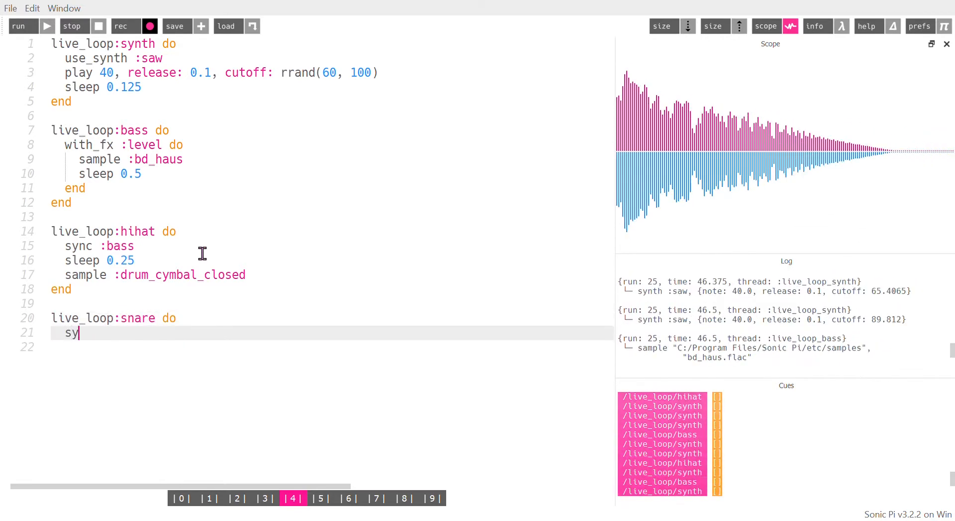
type("nc")
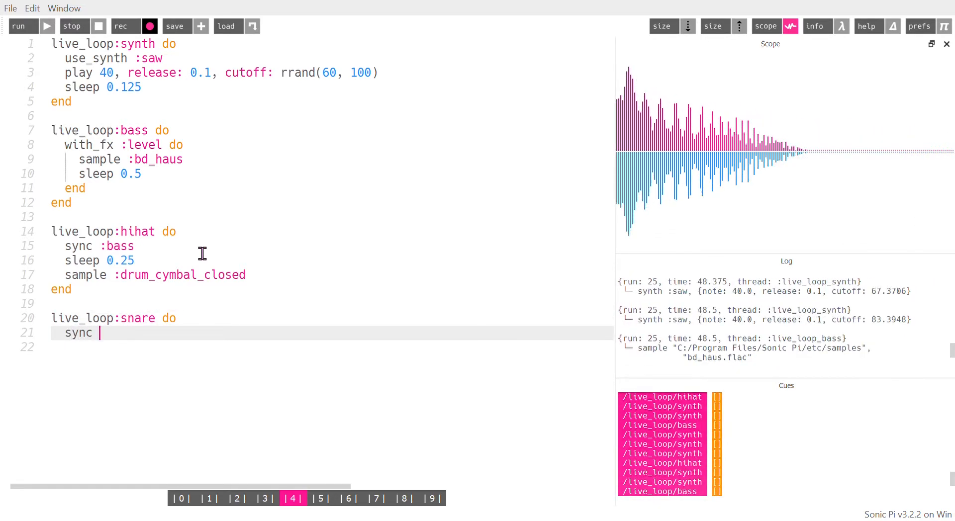
type(":bass")
left_click(332, 347)
type("sample")
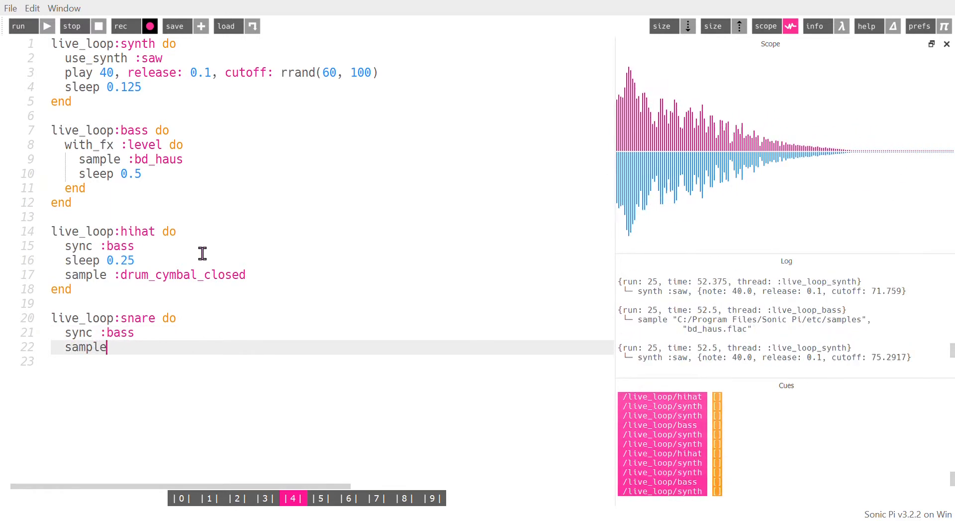
type(":drum_snare_soft")
left_click(329, 361)
type("sleep 0.5")
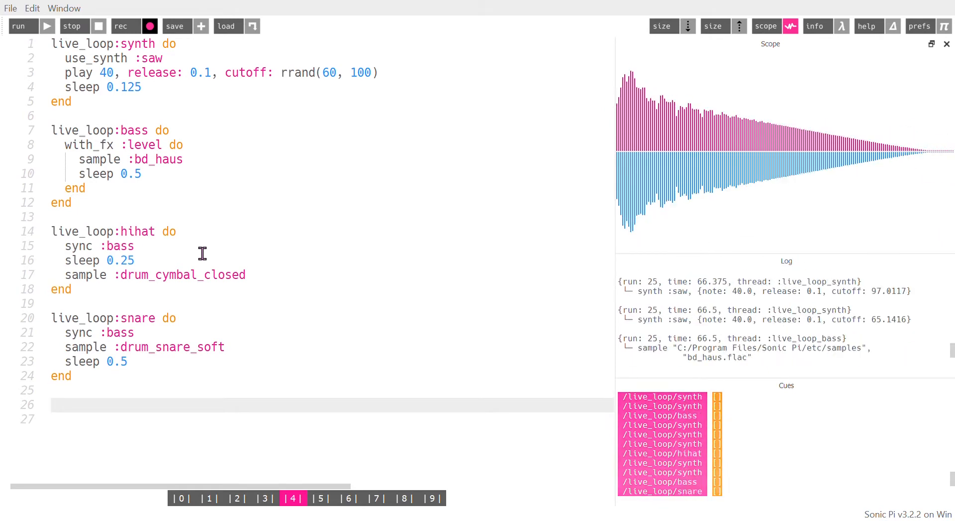
Step: Start live_loop :boop with sync :bass and use_synth :tech_saws, beginning a with_fx line
type("live_loo")
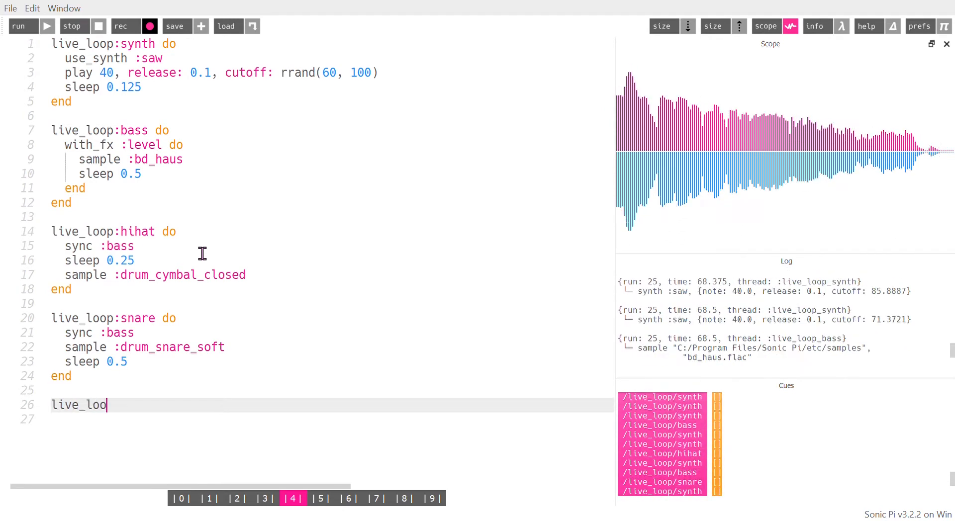
type("p:boop")
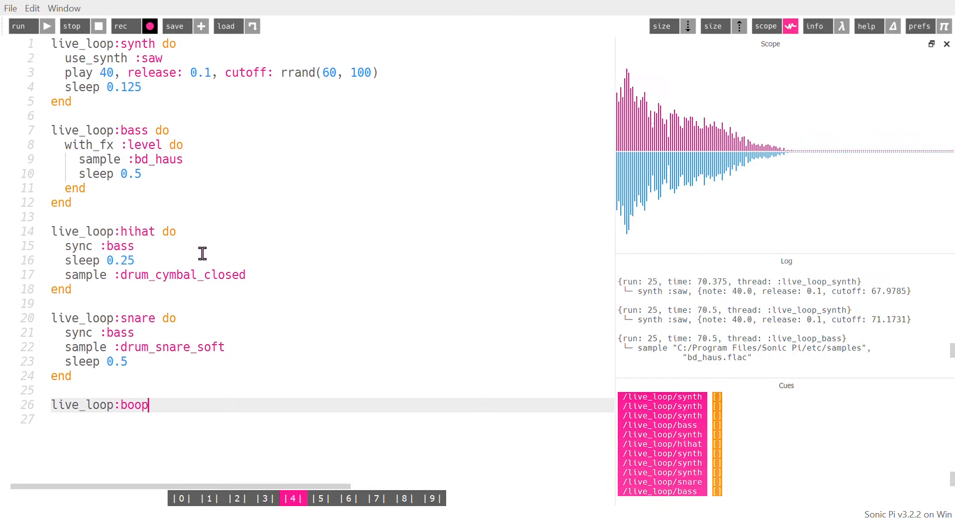
type("do")
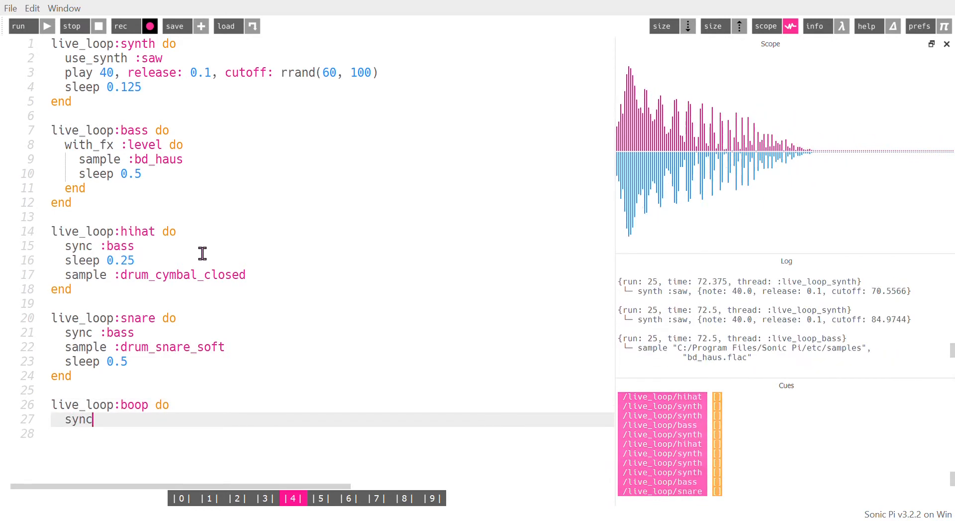
type(":bas")
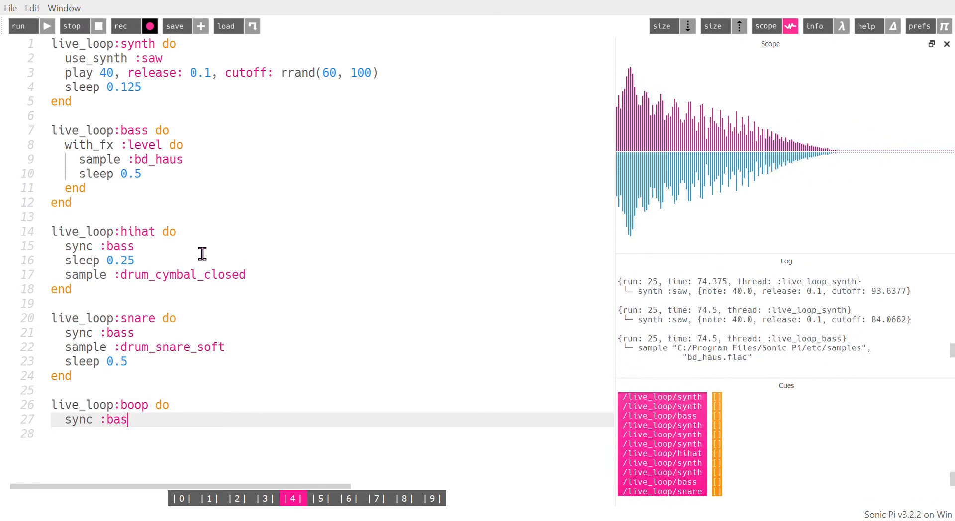
type("s")
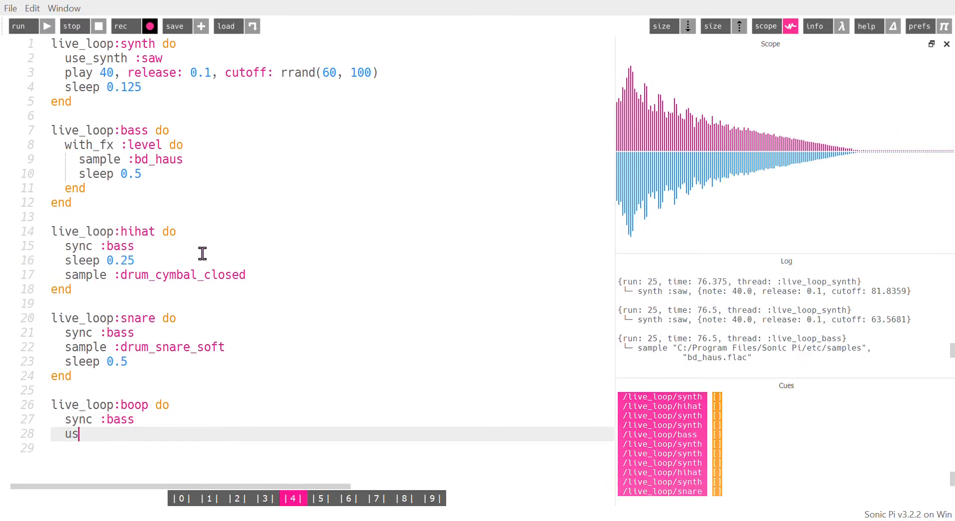
type("e_synth")
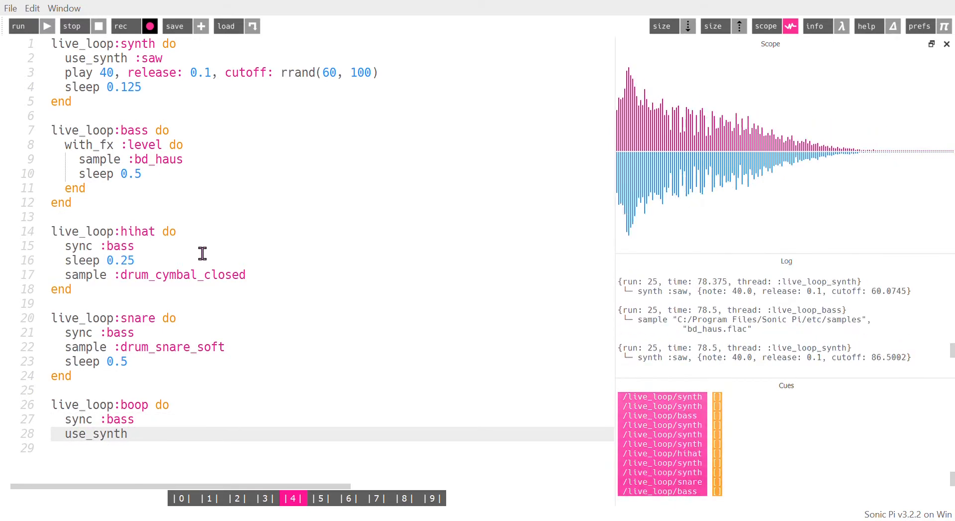
type(":T")
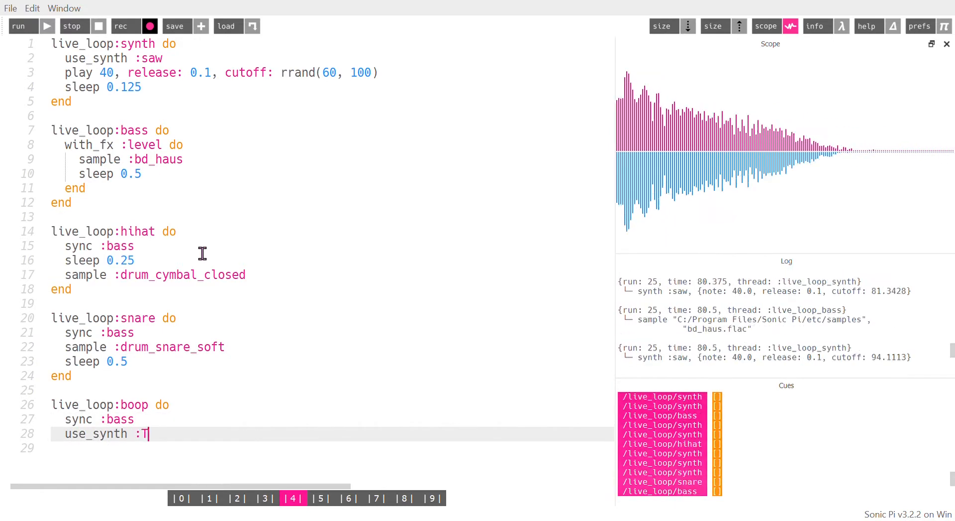
type("ech_saws")
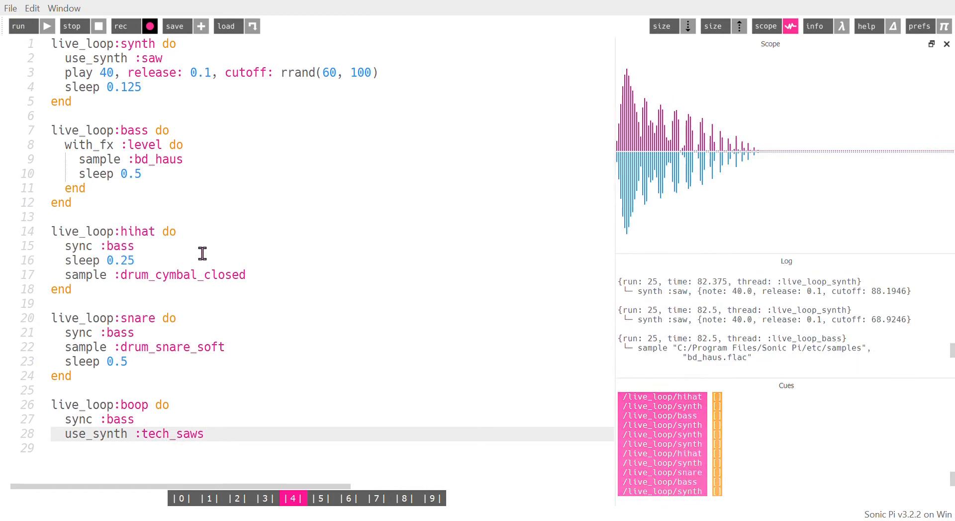
type("with_fx :Ec")
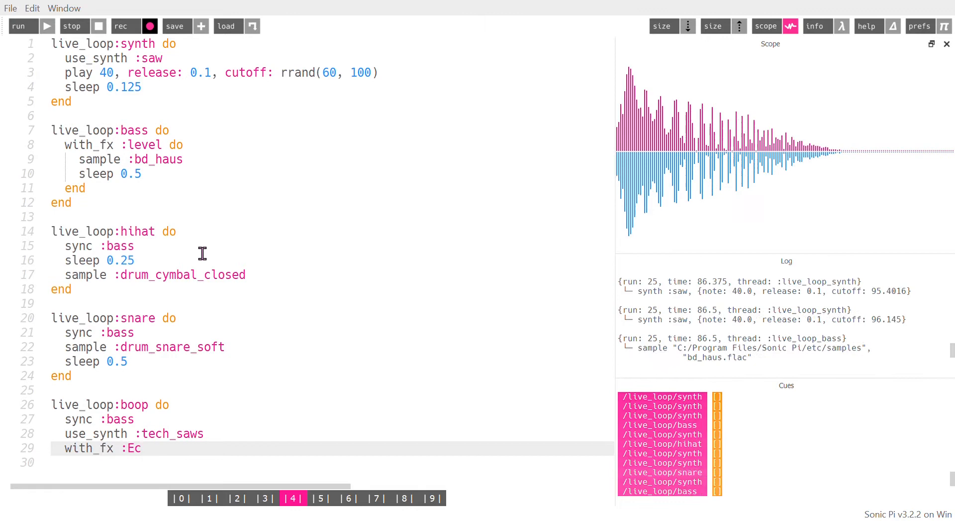
Step: Fill with_fx :echo with sleep 1.5, play 52, sleep 0.75, play 52, sleep 1.5
type("ho")
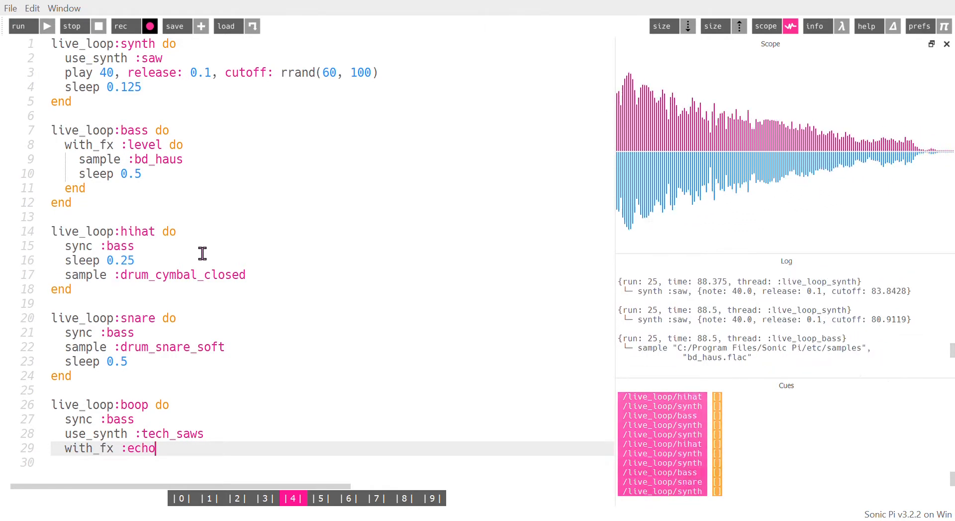
type("do")
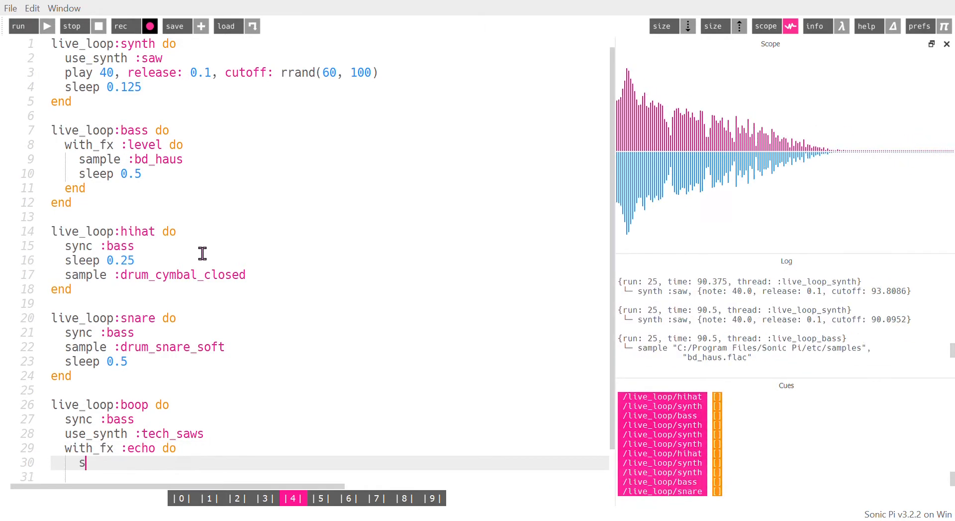
type("leep 1.5")
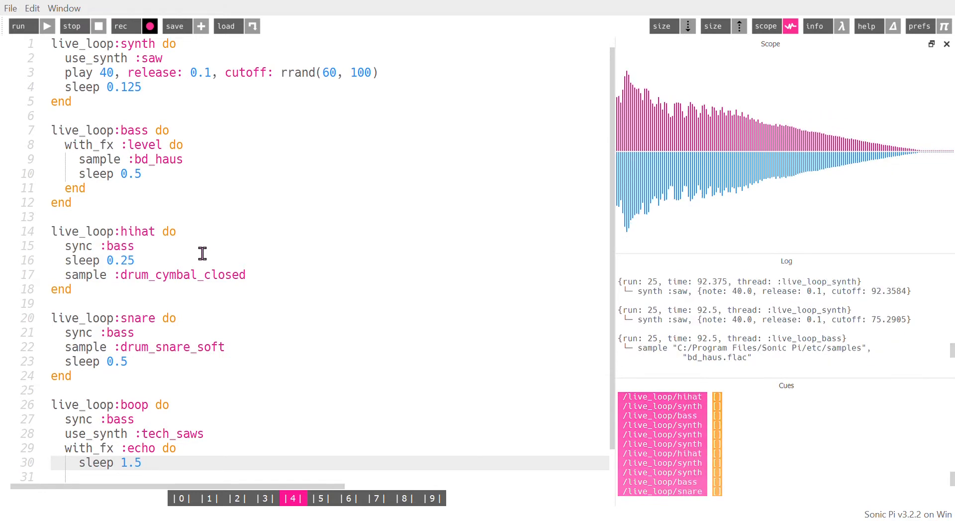
type("play 52")
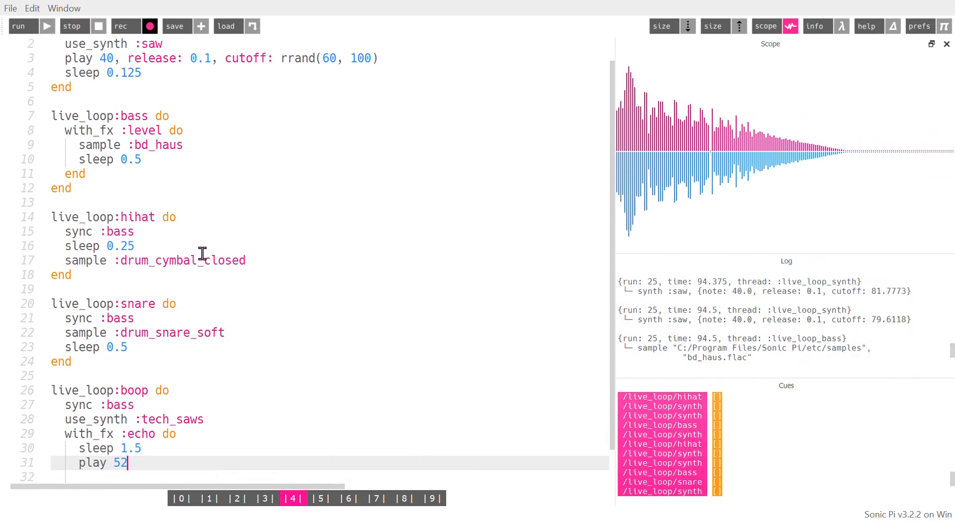
type("sleep 0.75")
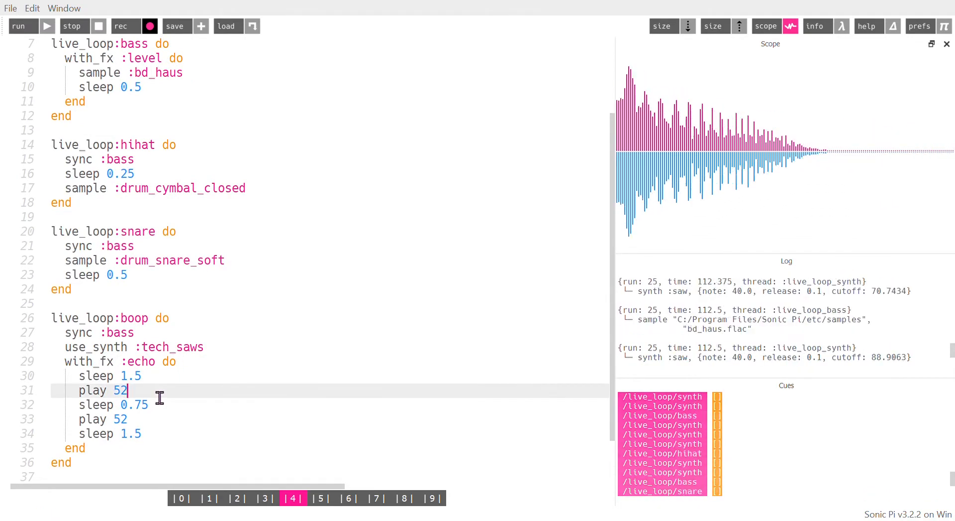
Step: Append release: 0.5 to both play 52 lines in the echo block
type(", release: 0")
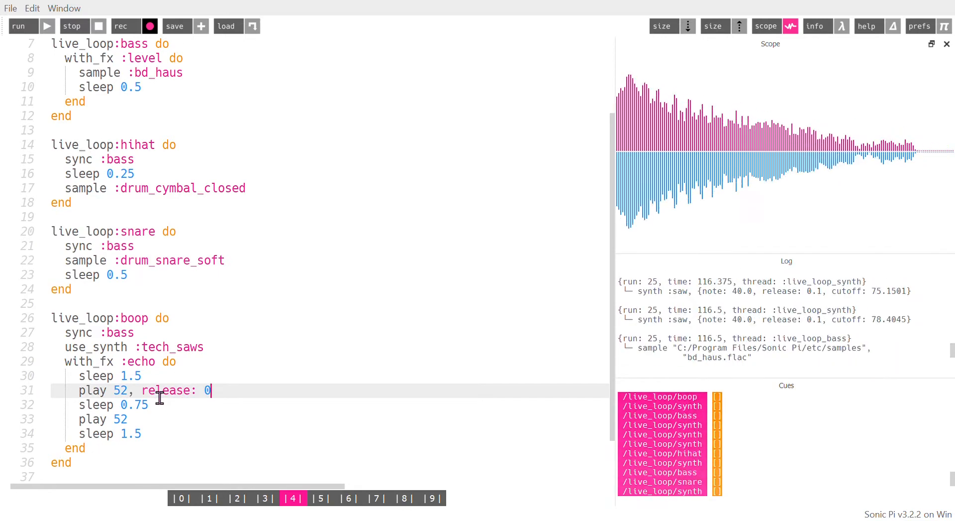
type(", re")
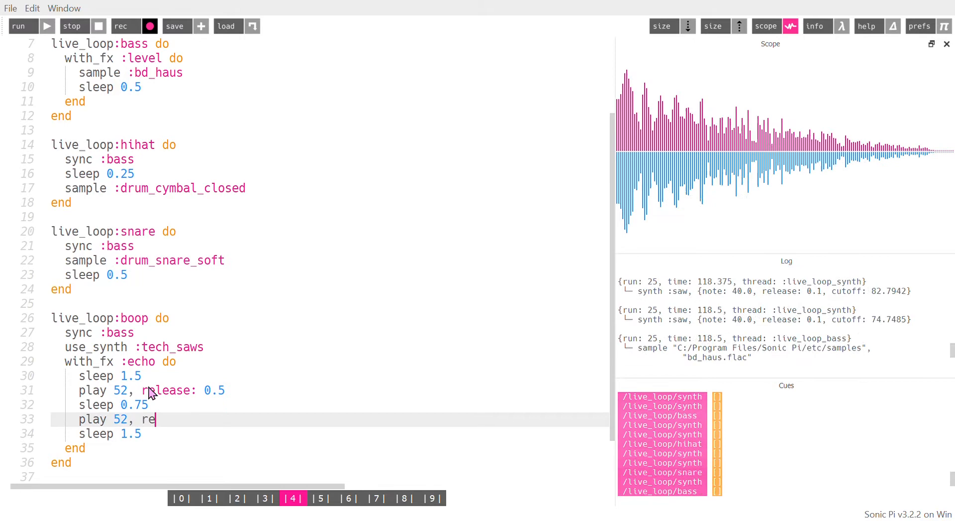
type("lease: 0.5")
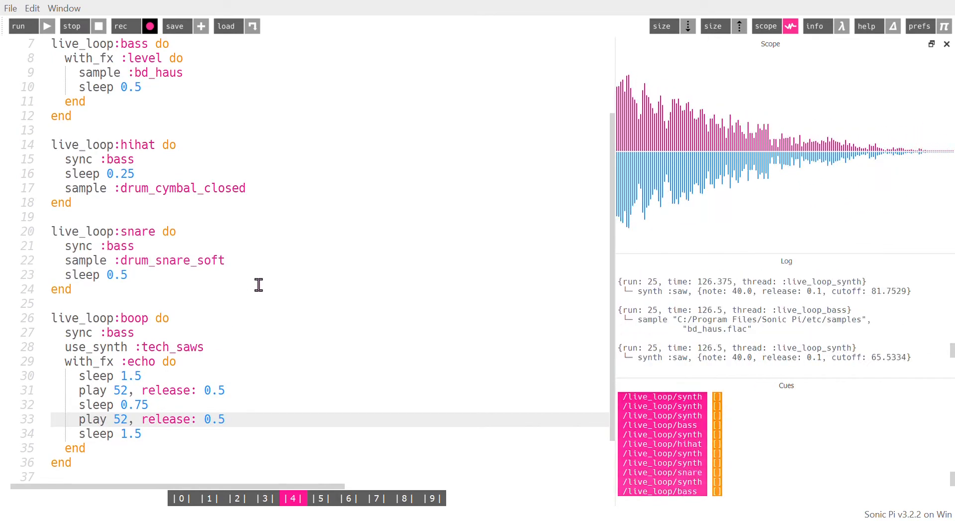
Step: Scroll up to the synth loop and change play 40 to play 50
scroll("up", 3)
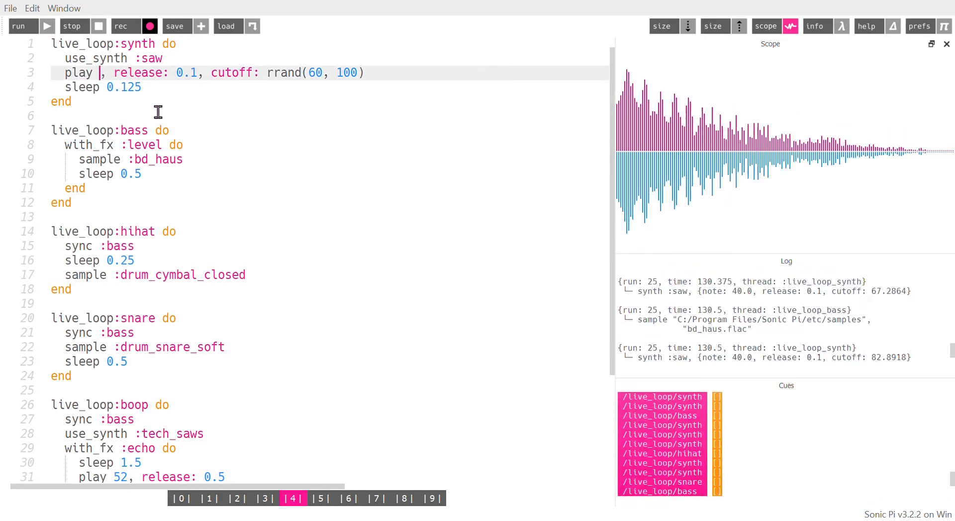
type("50")
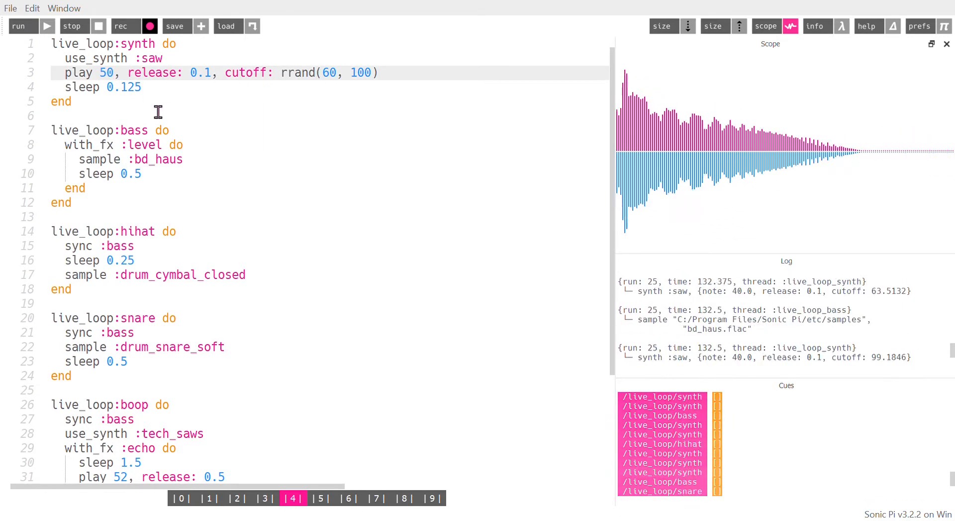